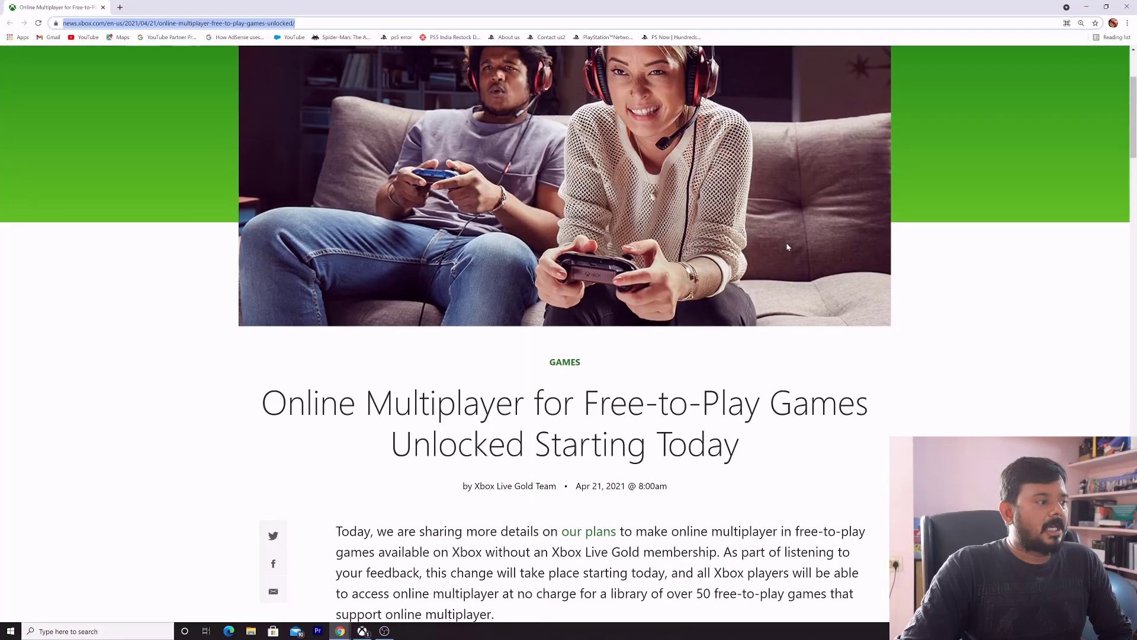
scroll(down, 3)
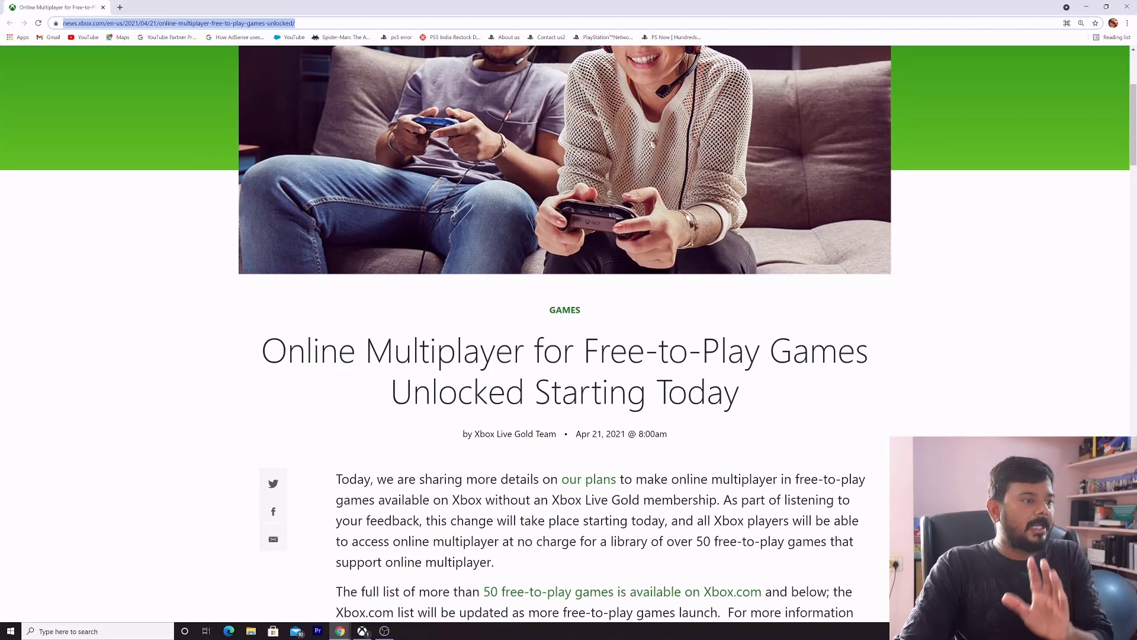
scroll(down, 3)
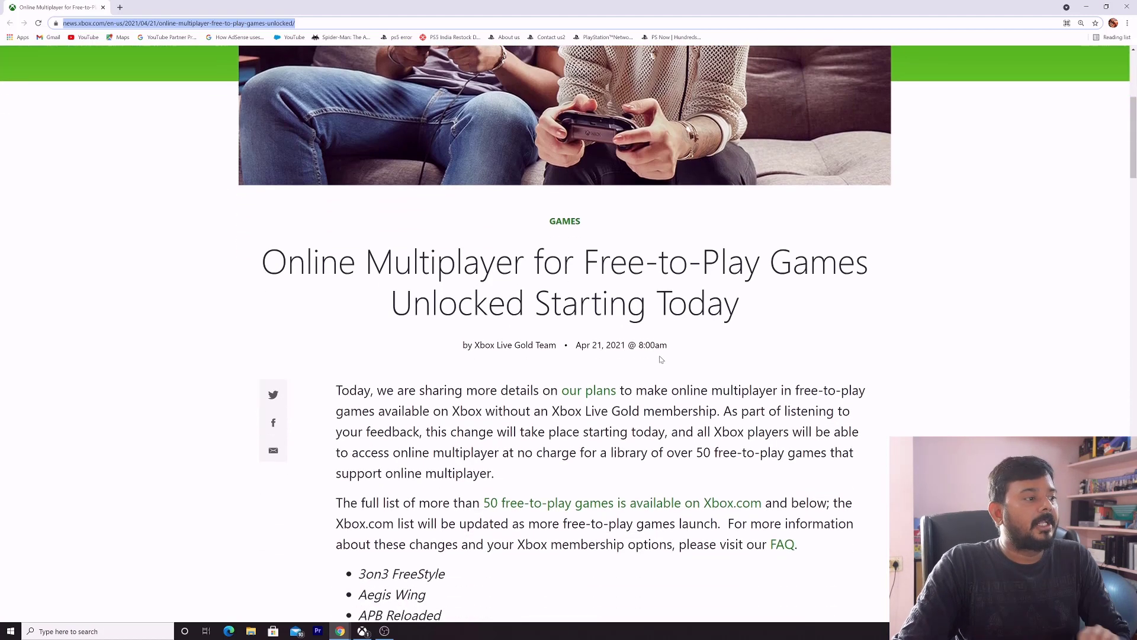
scroll(down, 3)
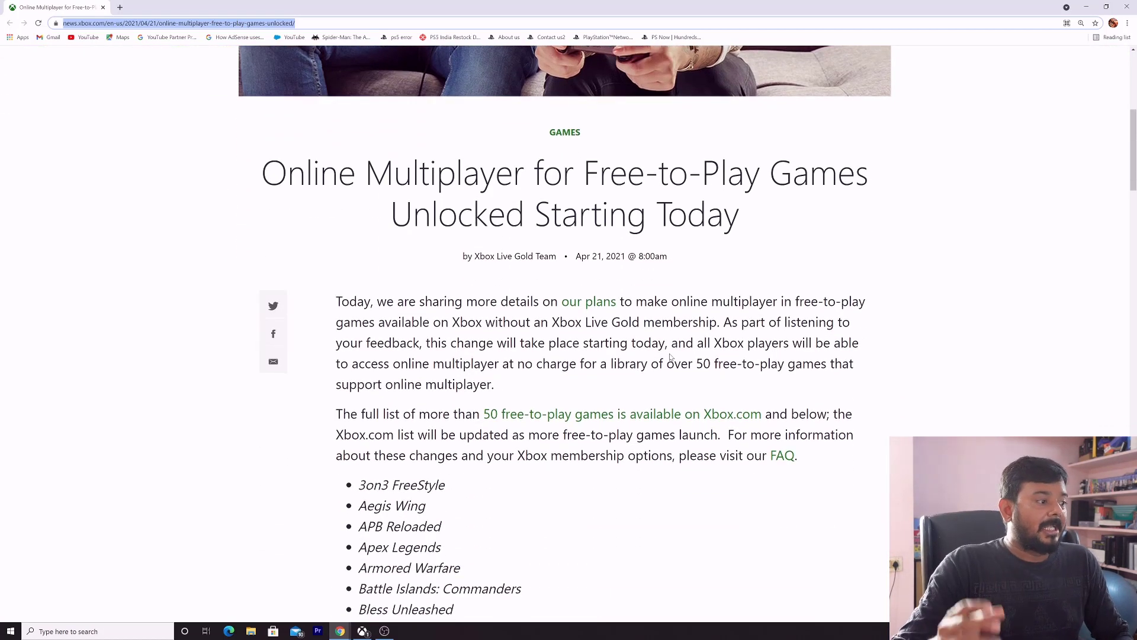
scroll(down, 3)
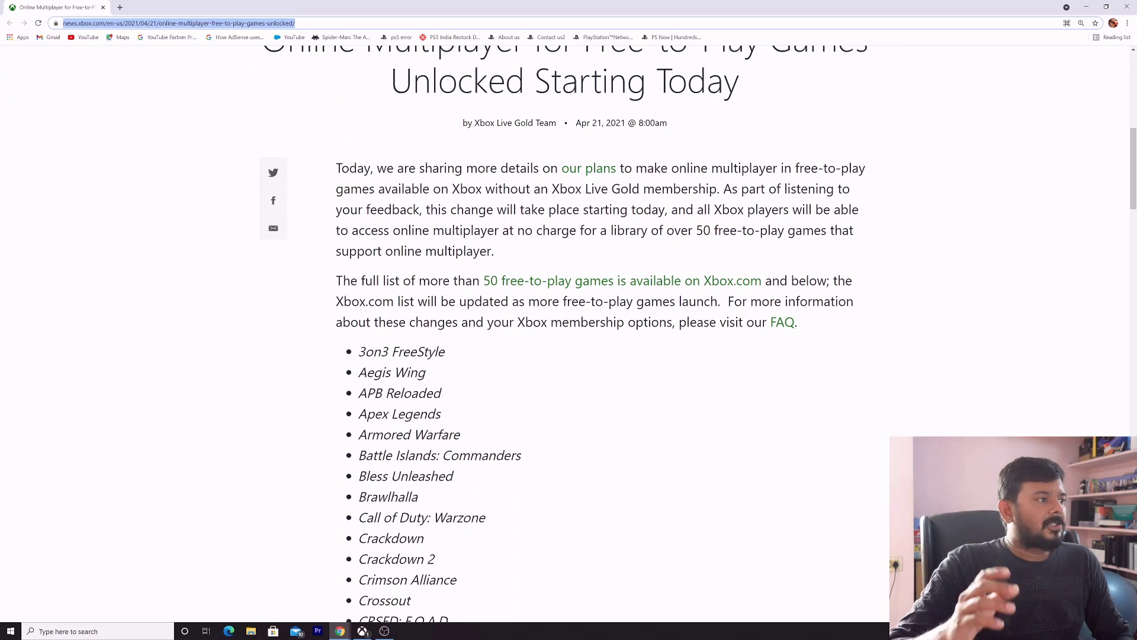
scroll(down, 3)
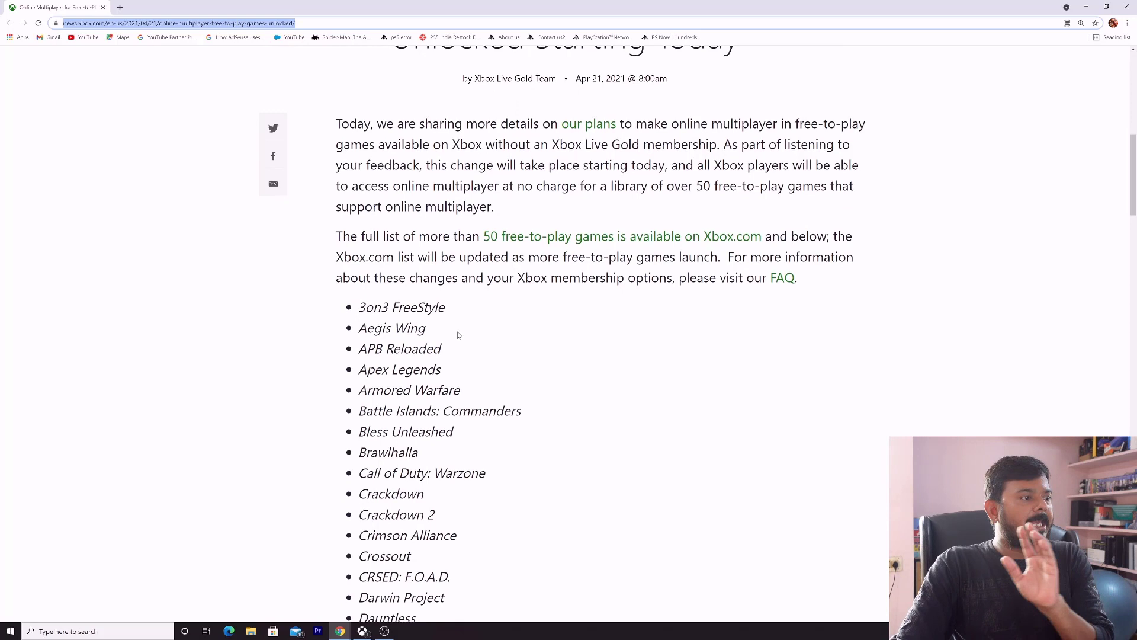
scroll(down, 3)
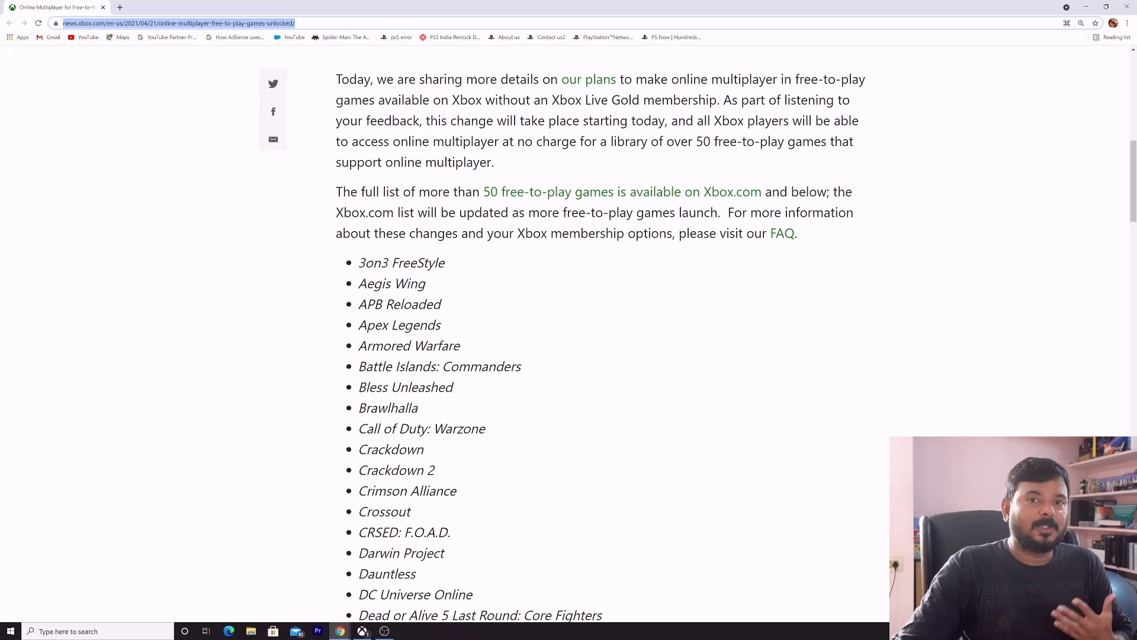
scroll(down, 3)
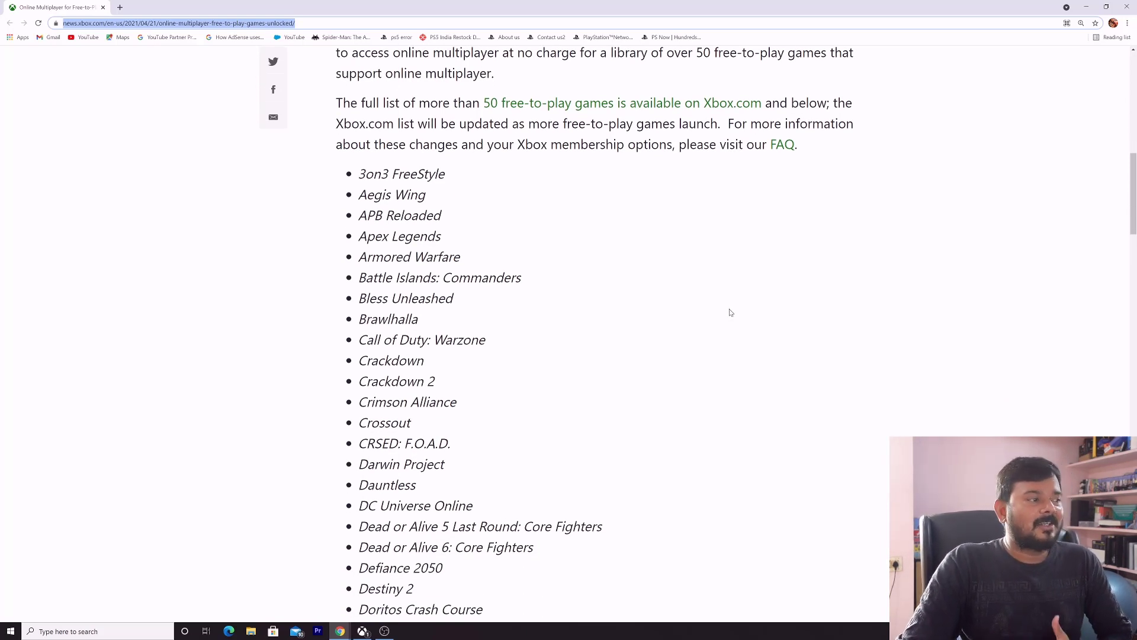
scroll(down, 3)
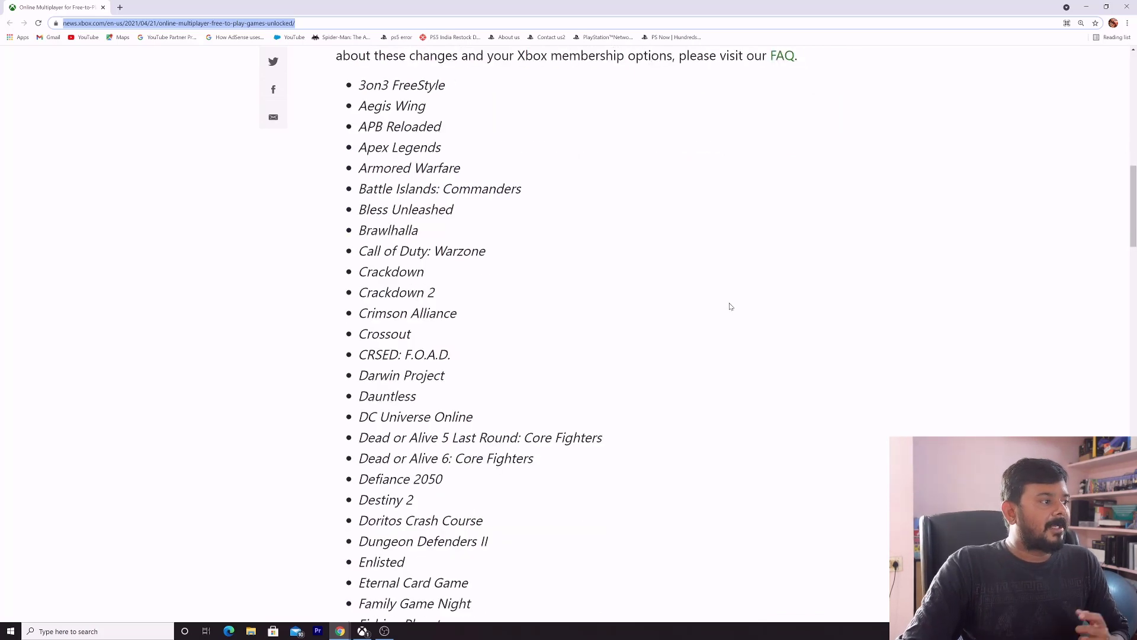
scroll(down, 3)
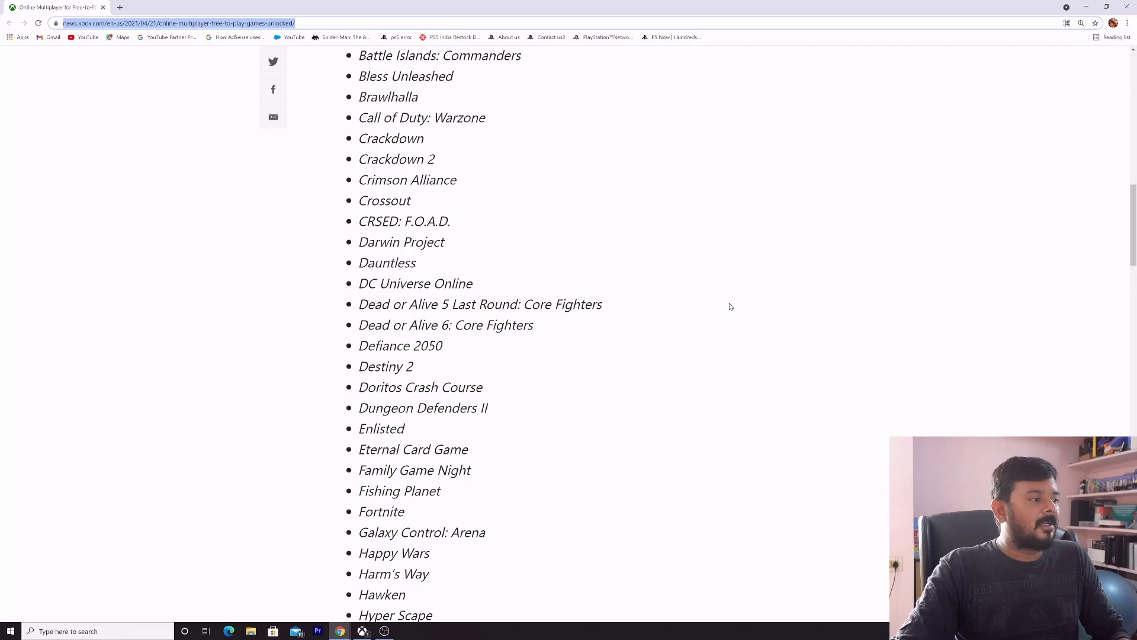
scroll(down, 3)
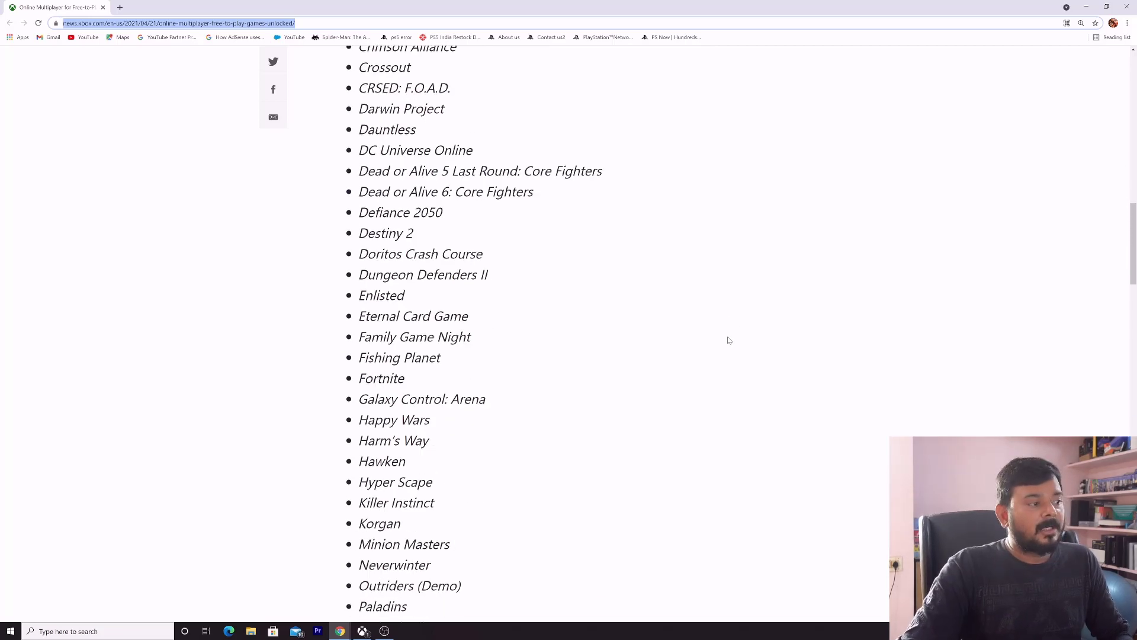
scroll(down, 3)
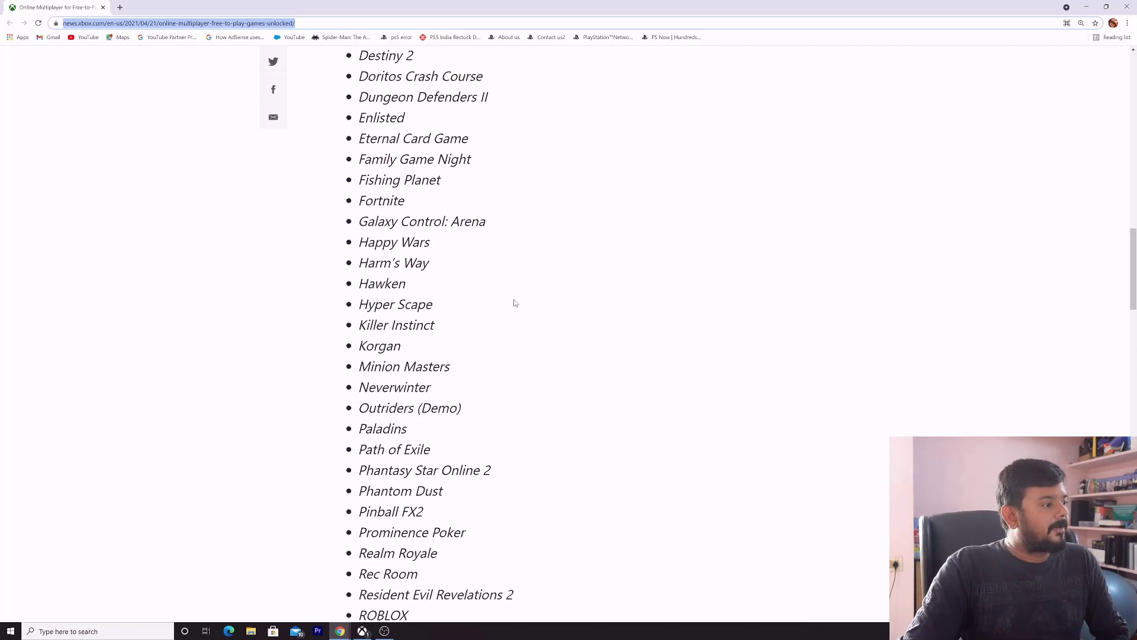
scroll(down, 3)
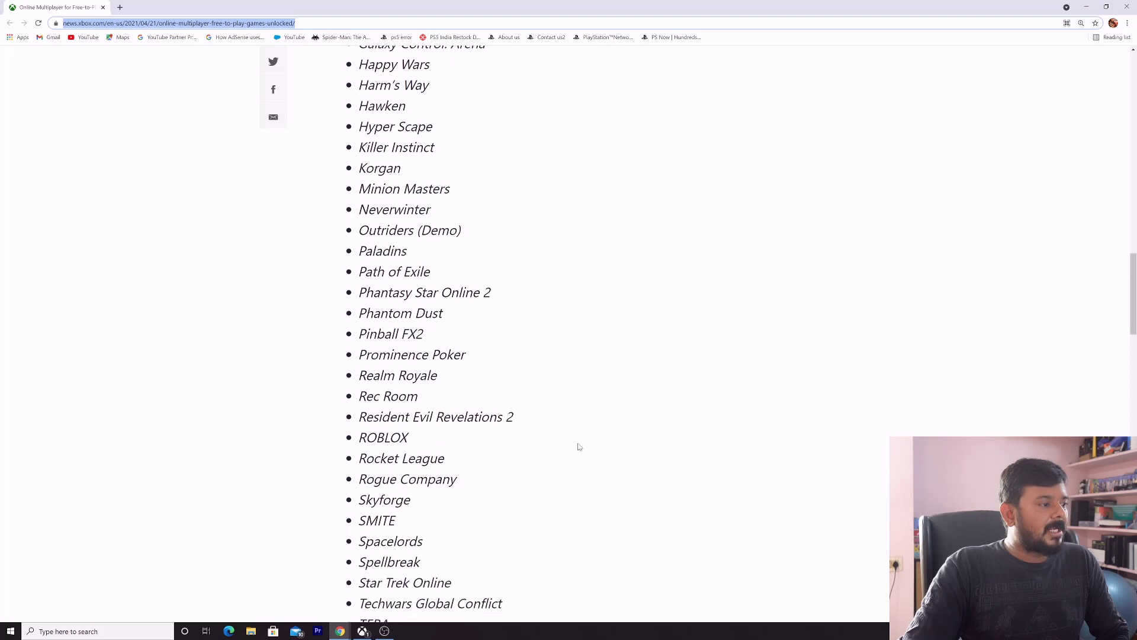
scroll(down, 3)
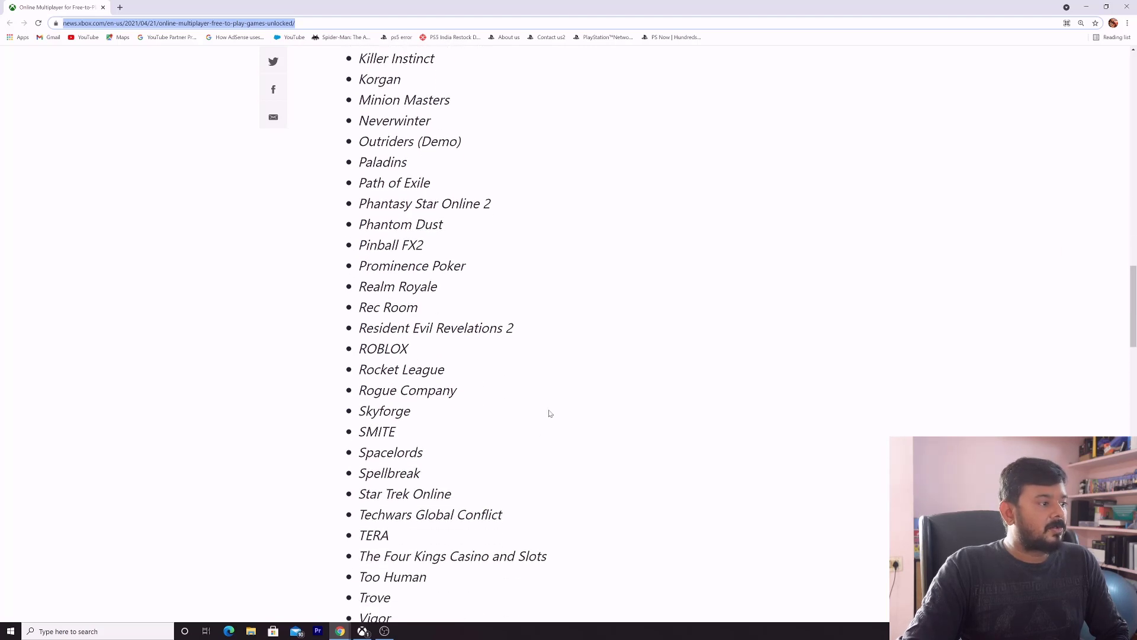
scroll(down, 3)
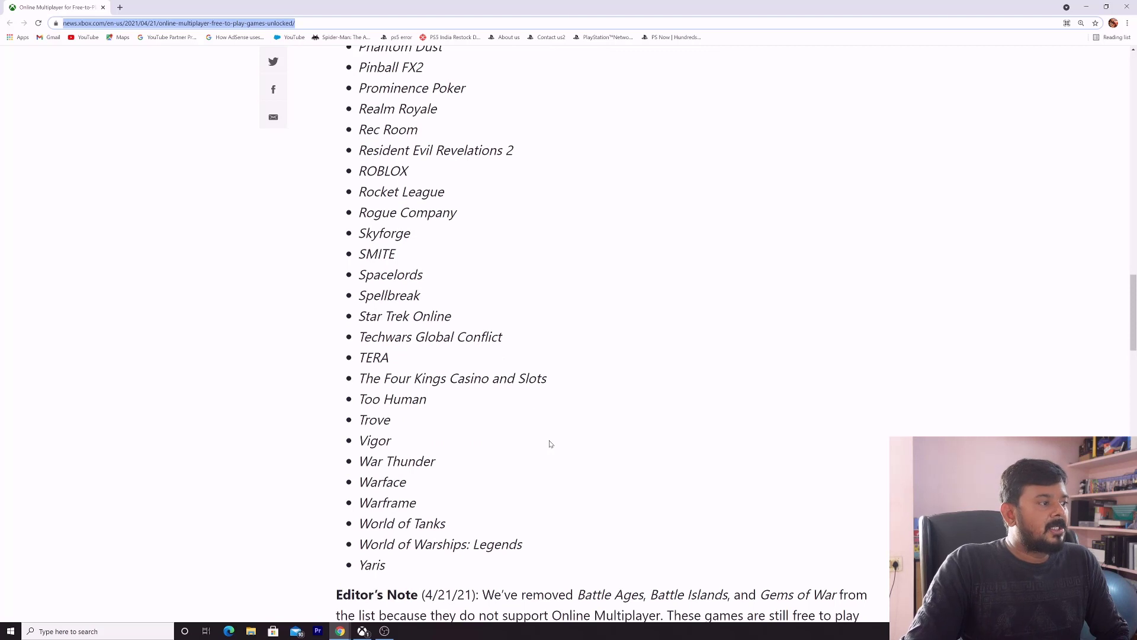
scroll(down, 3)
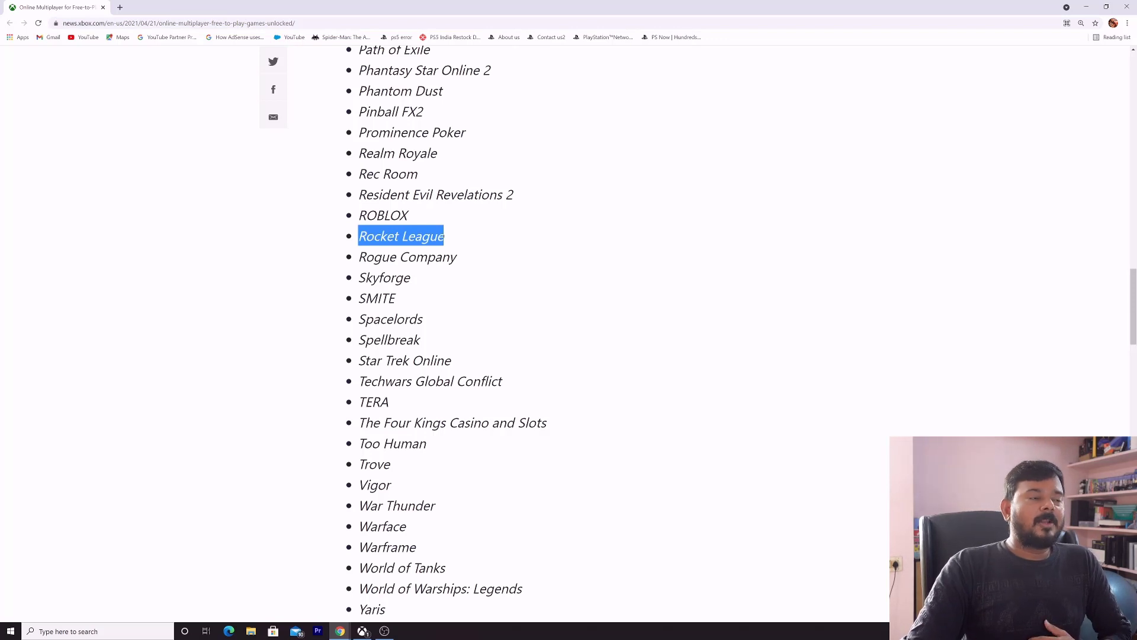
scroll(down, 3)
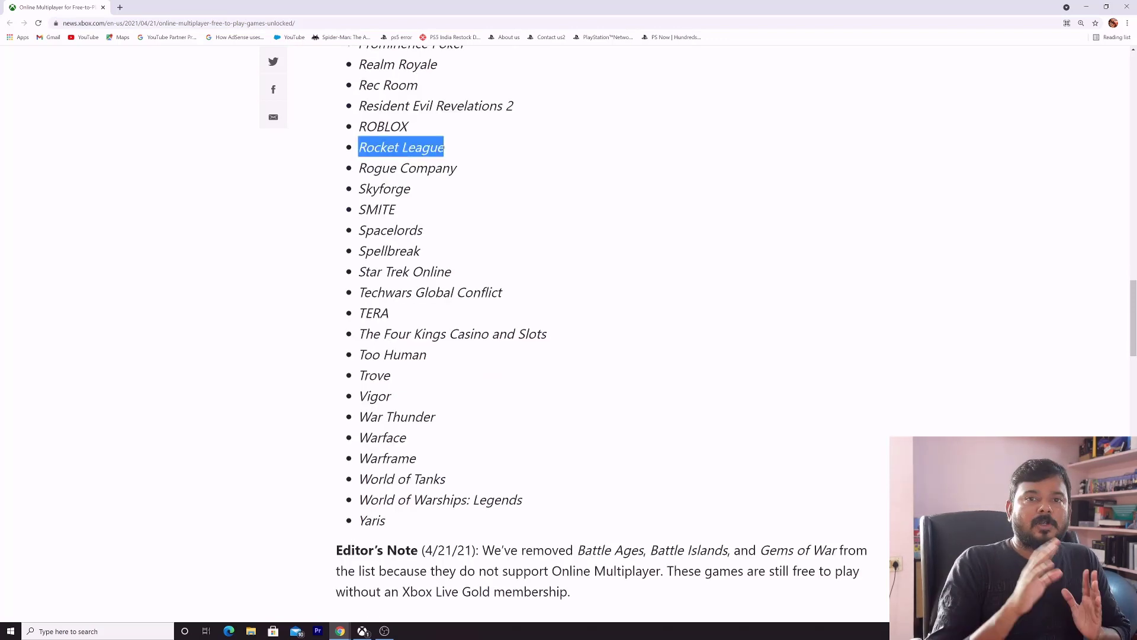